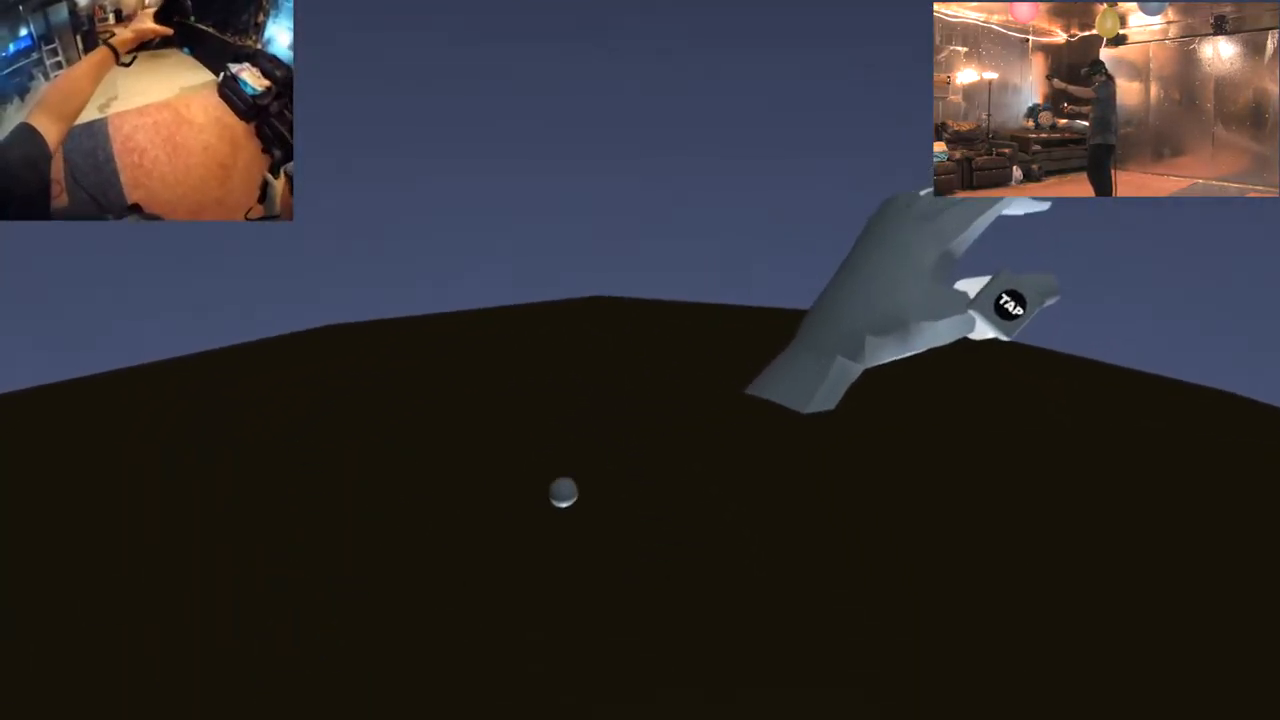
Bring up the main menu and place a large pale block in the world
click(1012, 304)
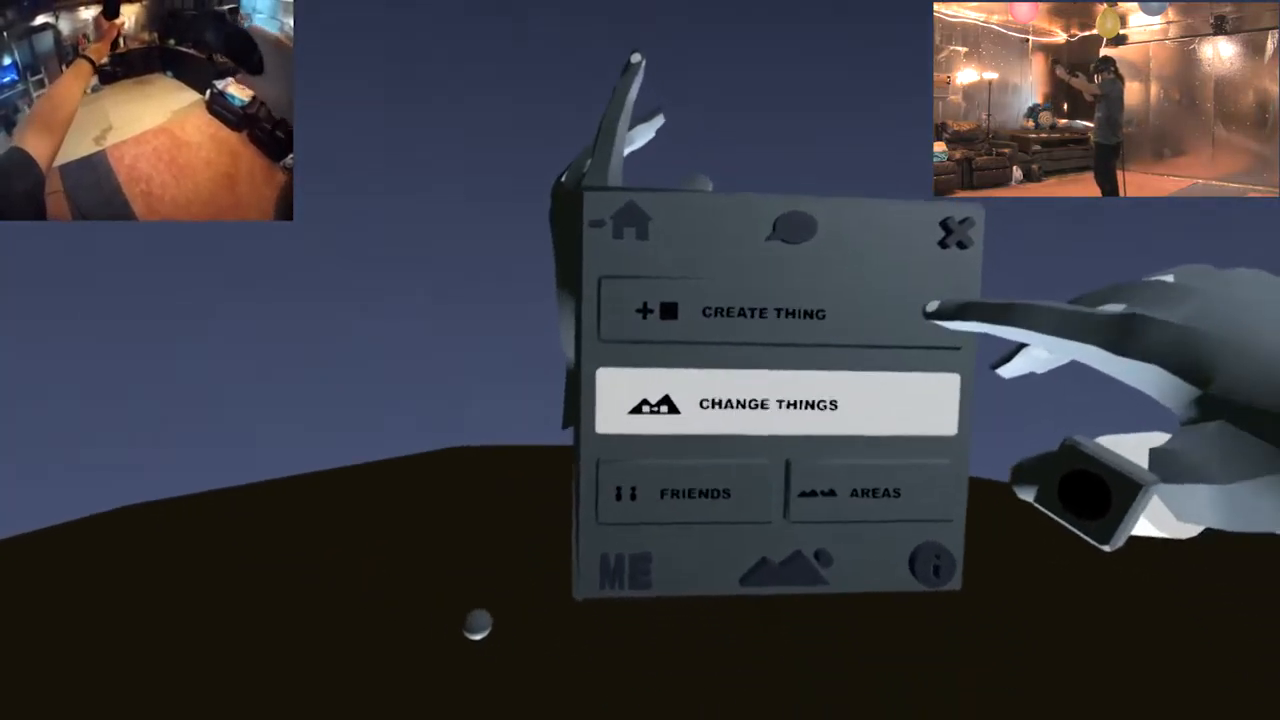
click(762, 312)
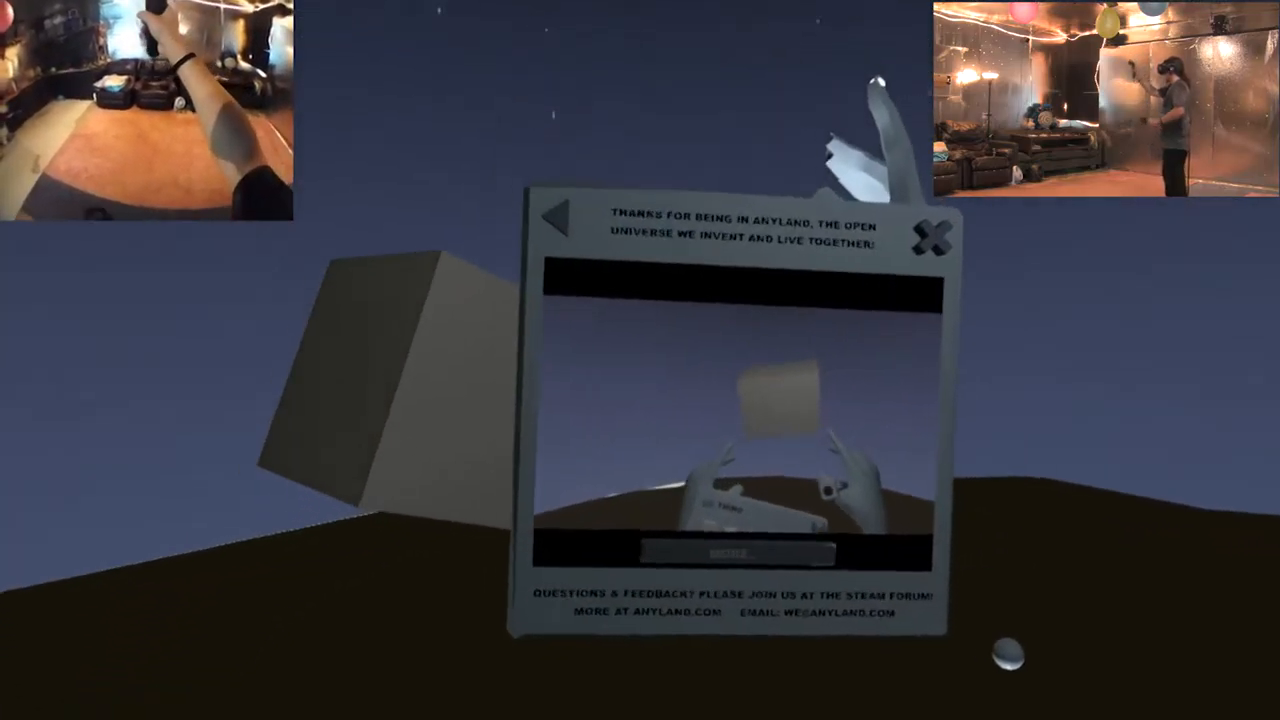
Dismiss the thank-you panel and return to the main menu
click(932, 236)
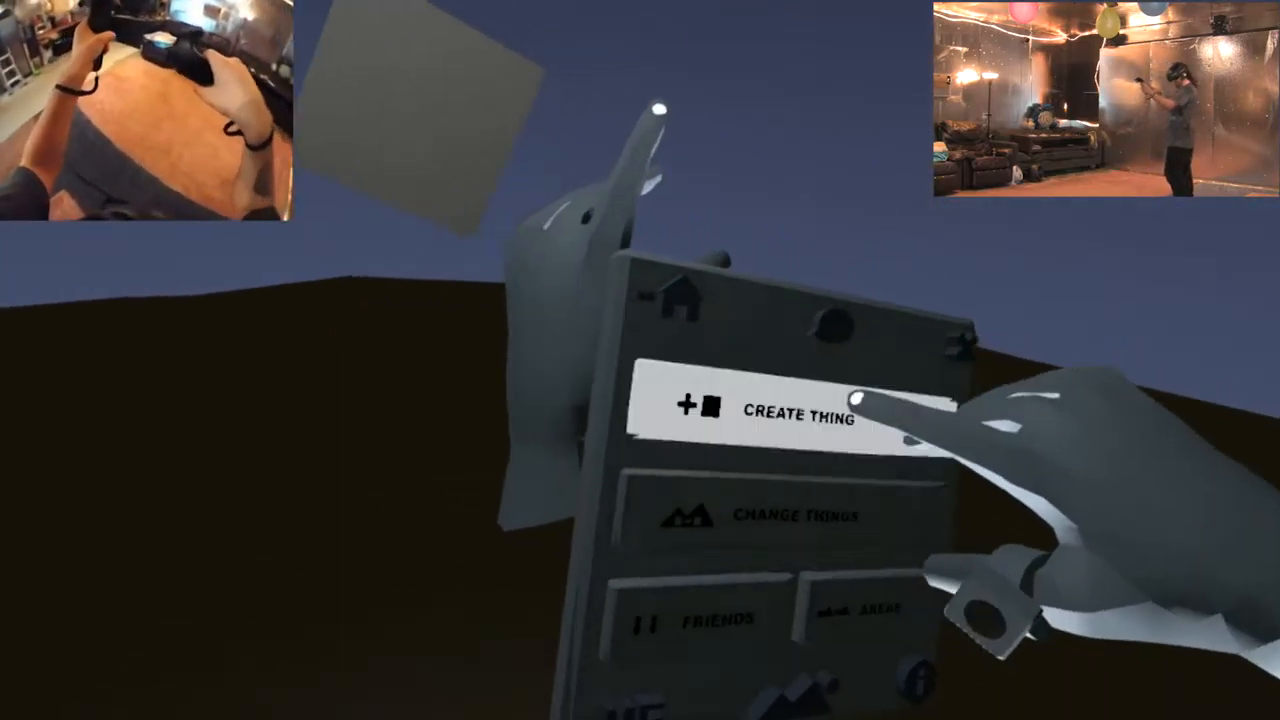
Cancel the new-thing dialog and return to the main menu among the pale slabs
click(796, 416)
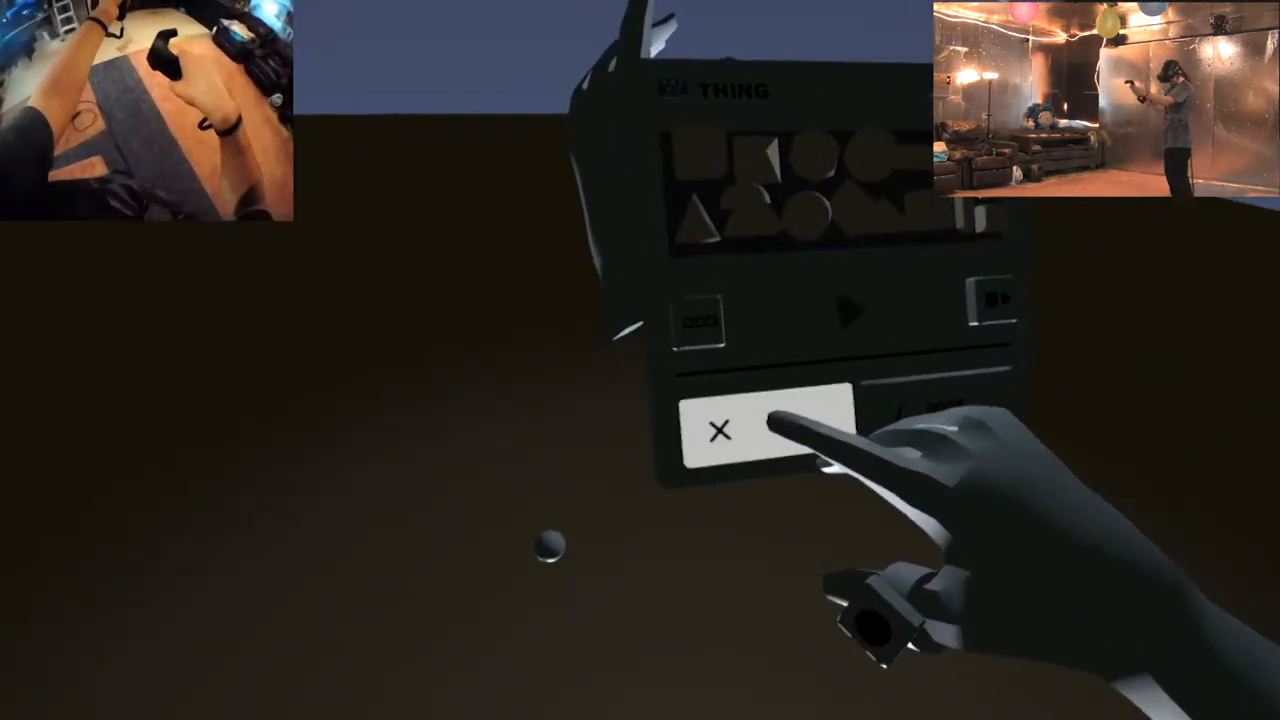
click(742, 430)
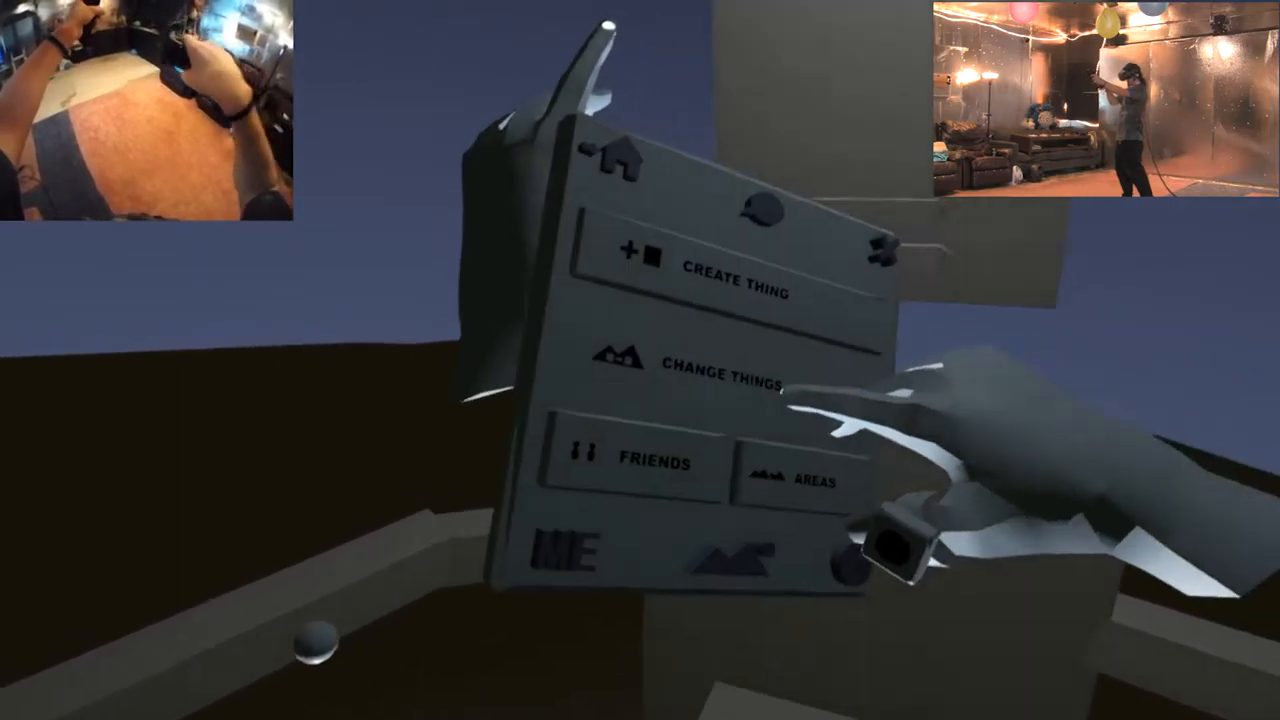
Choose Change Things to edit an existing thing's properties
click(736, 376)
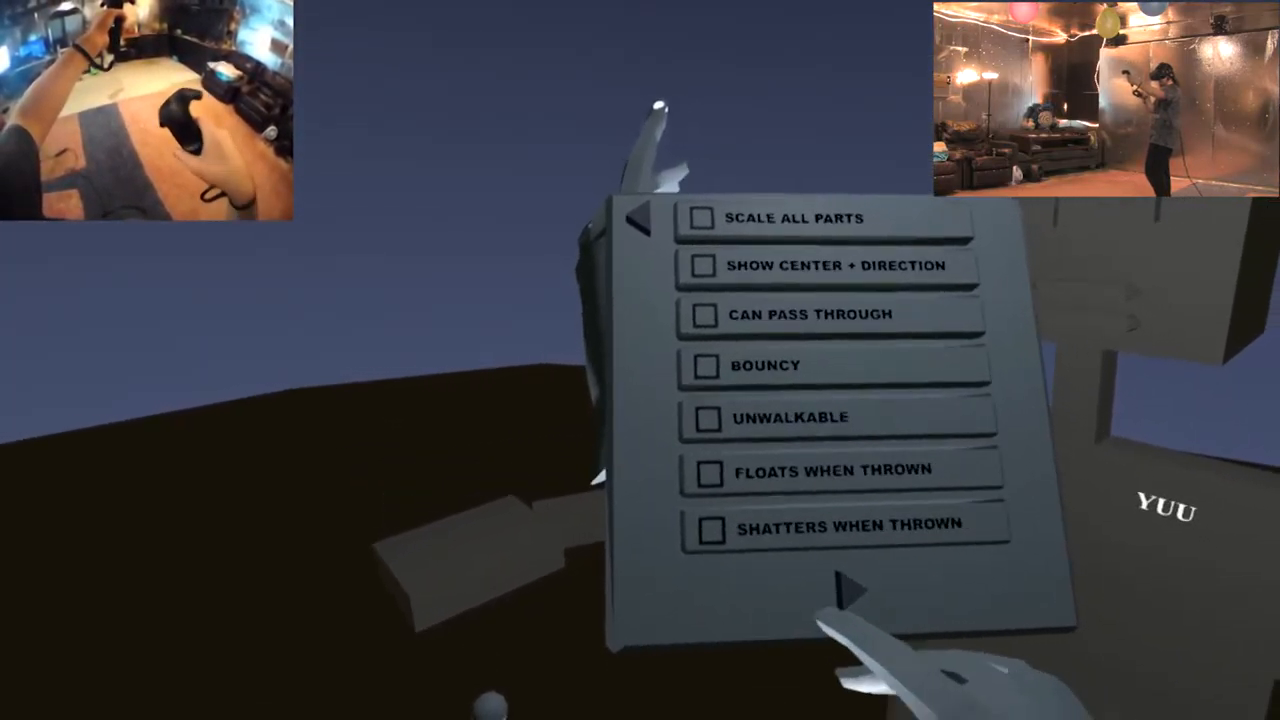
Page through the thing's behaviour options up to Always Precise Collision, then reach the shape palette
click(850, 590)
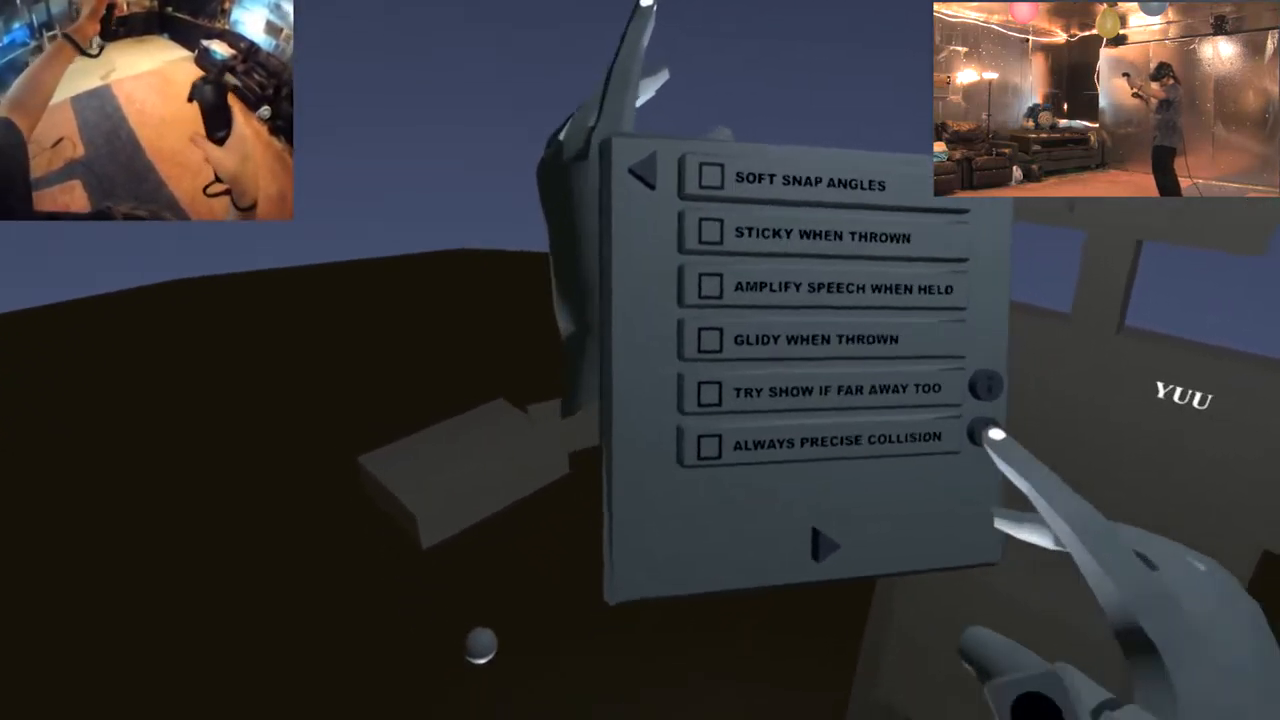
click(710, 340)
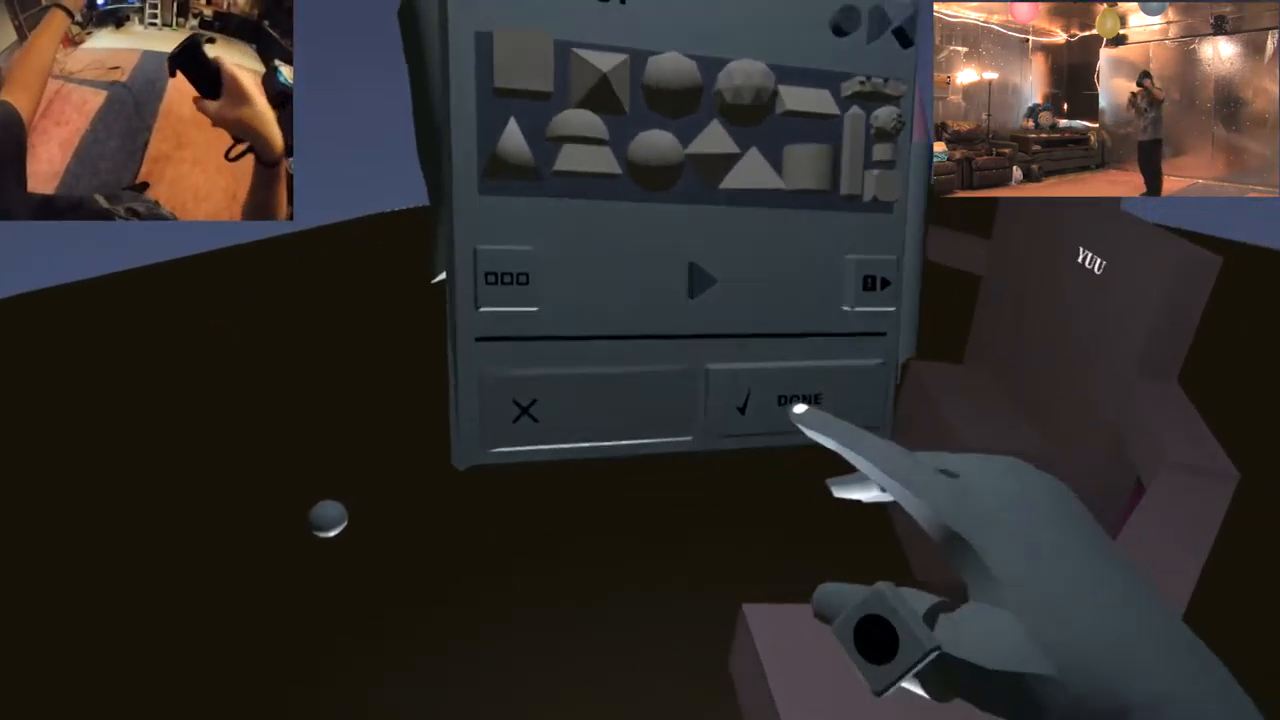
click(798, 400)
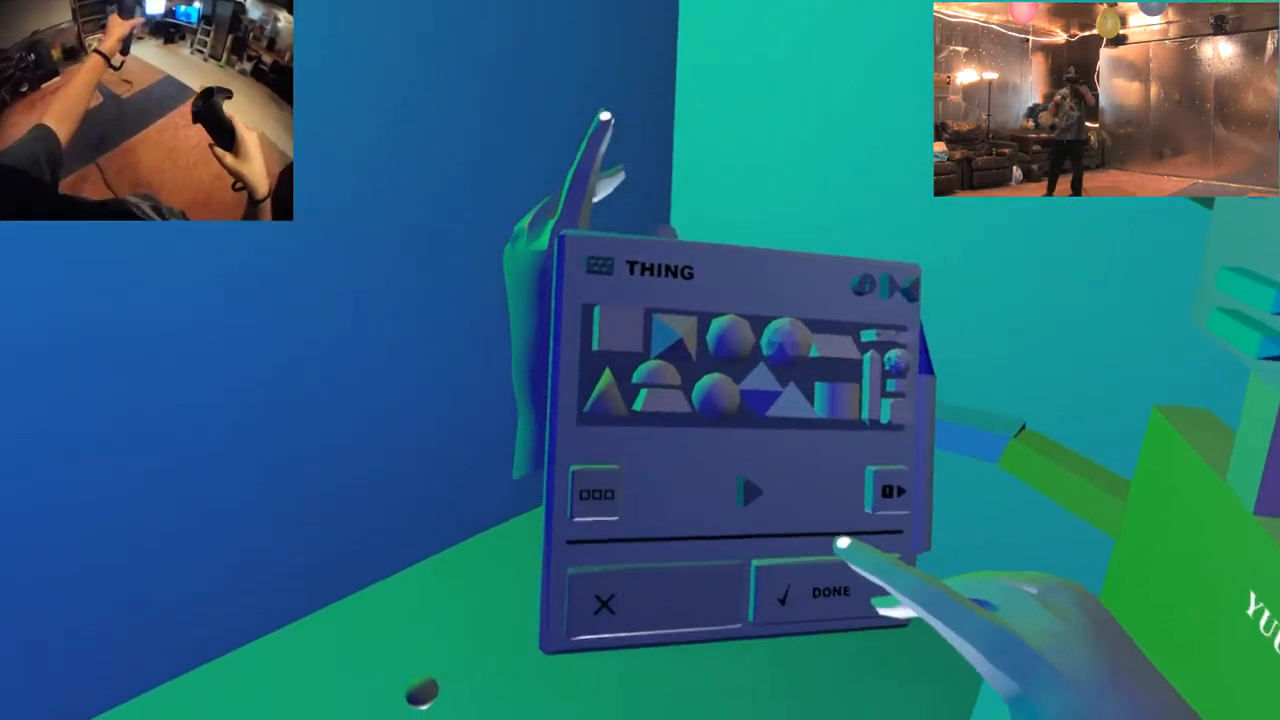
Save the green ball hair pieces and finish the robot figure standing in the shelter
click(830, 590)
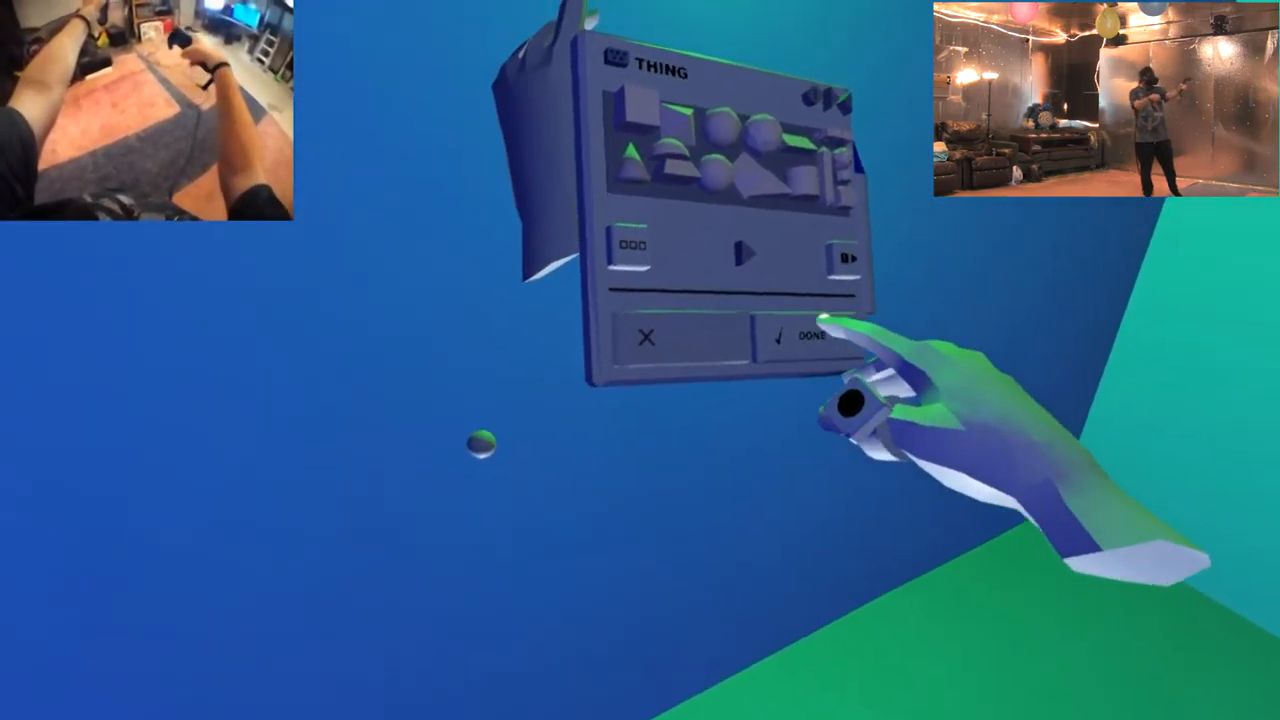
click(810, 336)
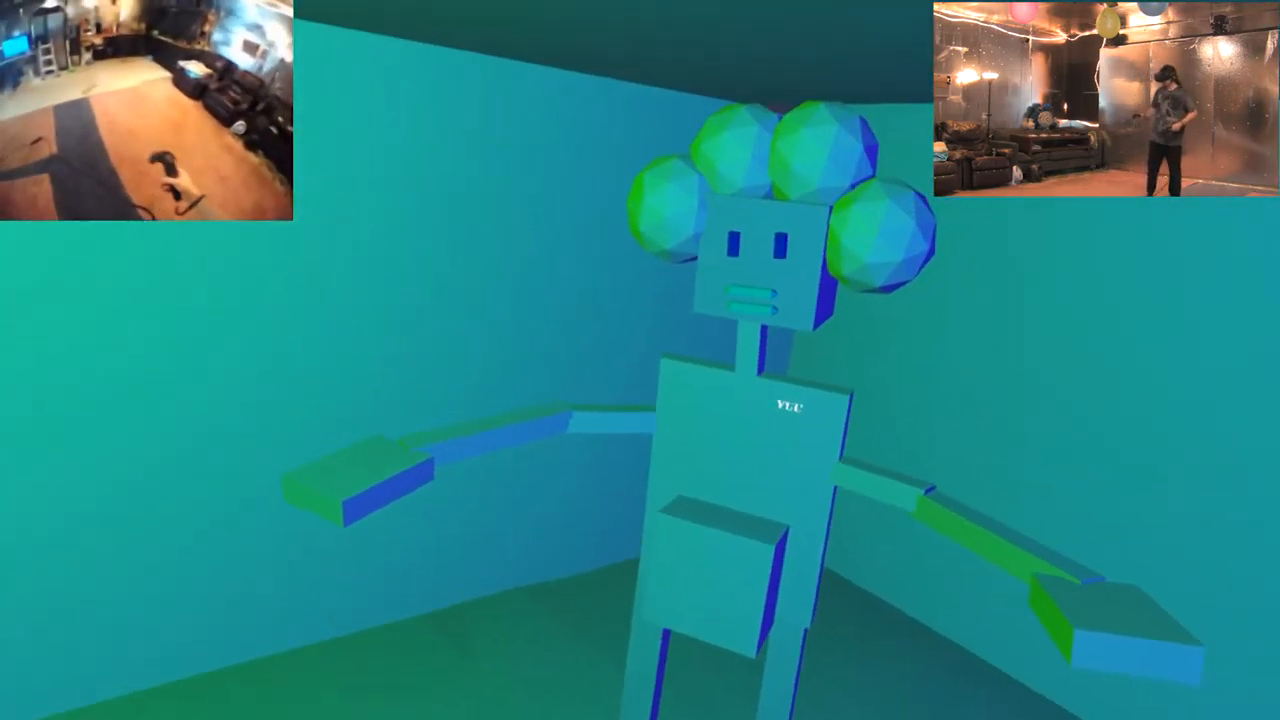